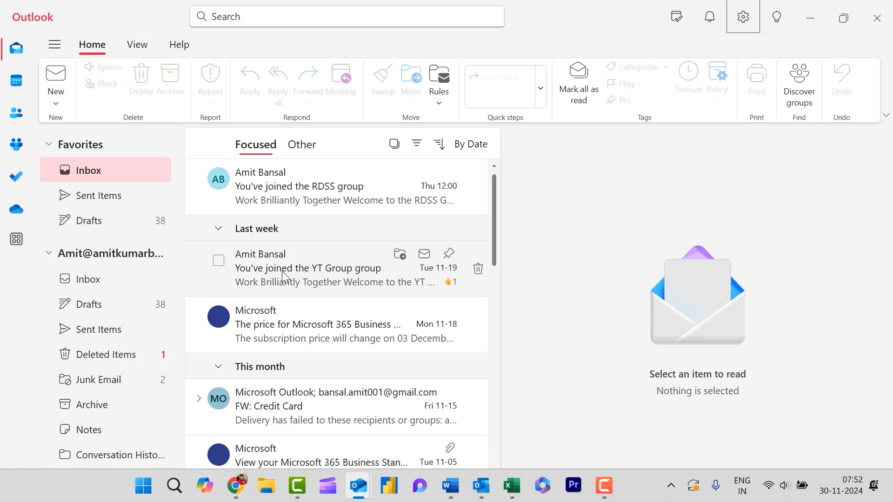
pyautogui.moveTo(356, 486)
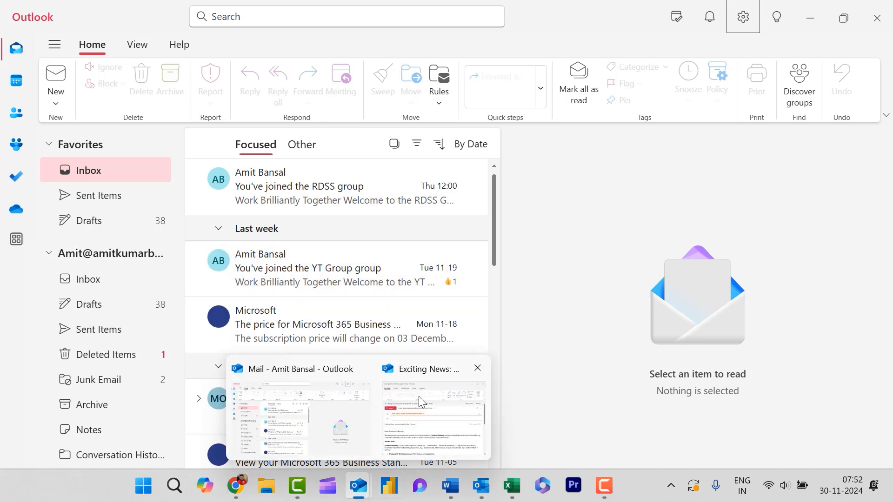
# Bring the 'Exciting News: Introducing Our New Product!' draft window forward
pyautogui.click(432, 418)
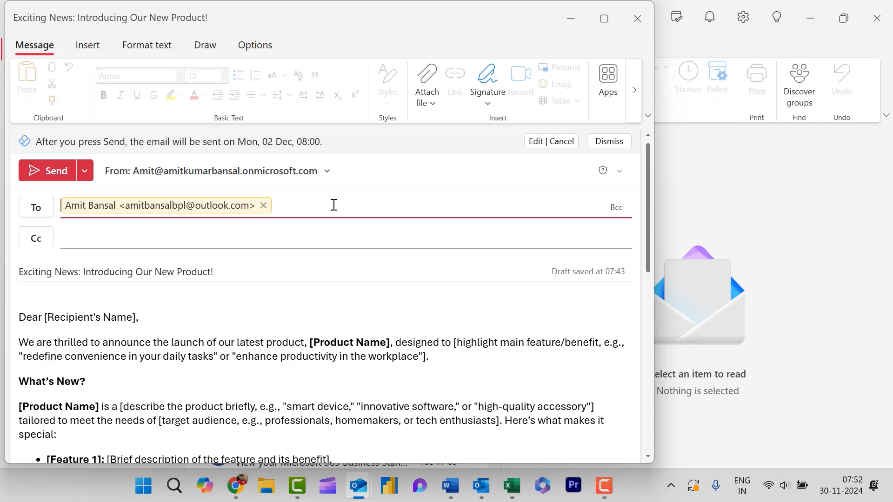
pyautogui.moveTo(356, 329)
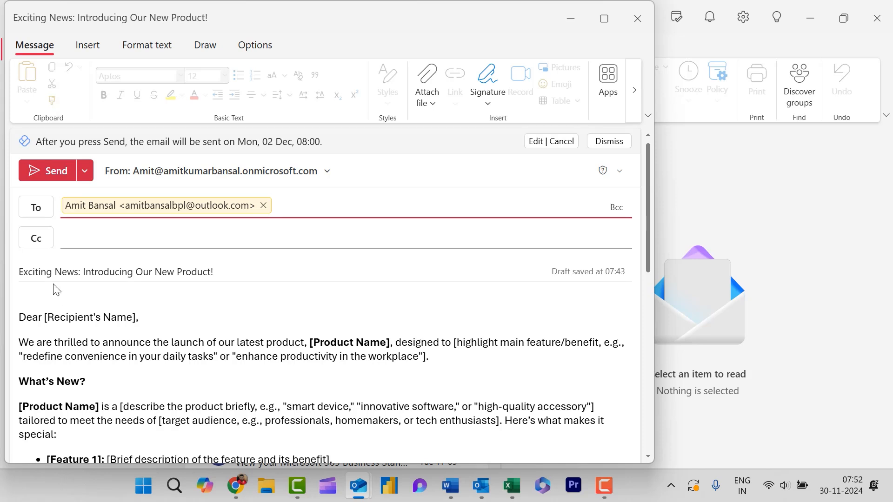
pyautogui.moveTo(46, 180)
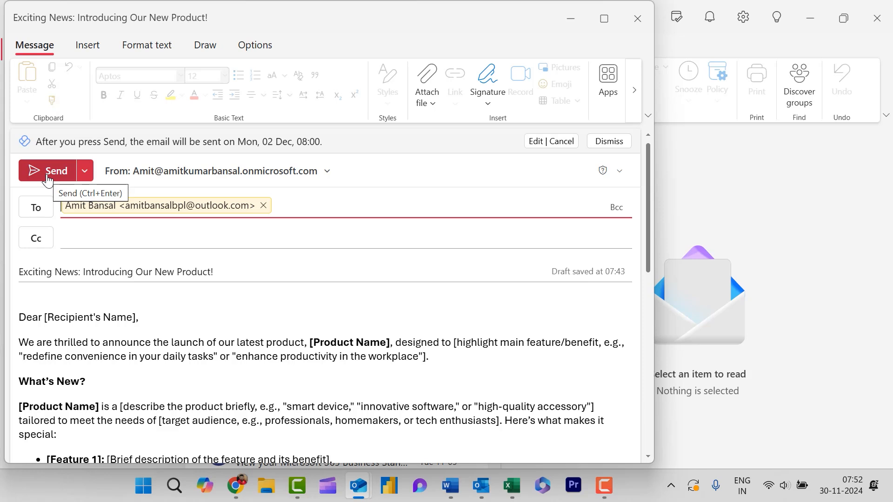
pyautogui.moveTo(85, 171)
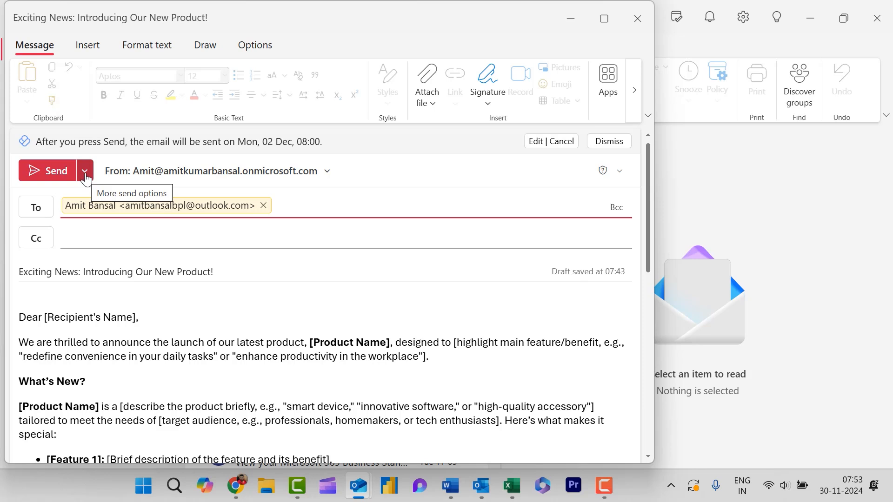
# Show the Send dropdown choices for the scheduled launch draft
pyautogui.click(85, 171)
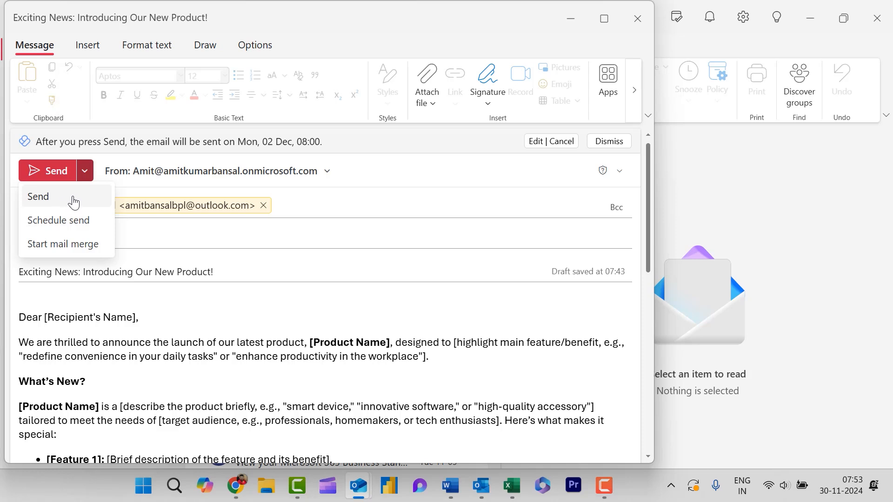
pyautogui.moveTo(84, 224)
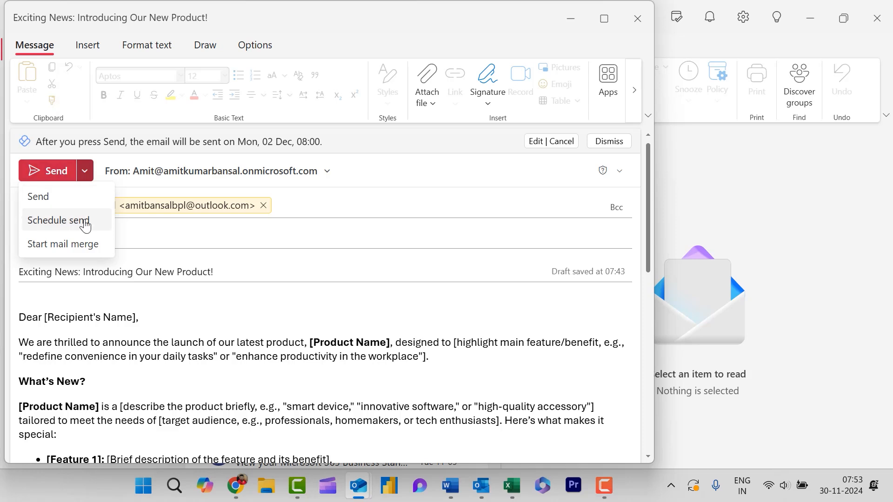
pyautogui.moveTo(64, 224)
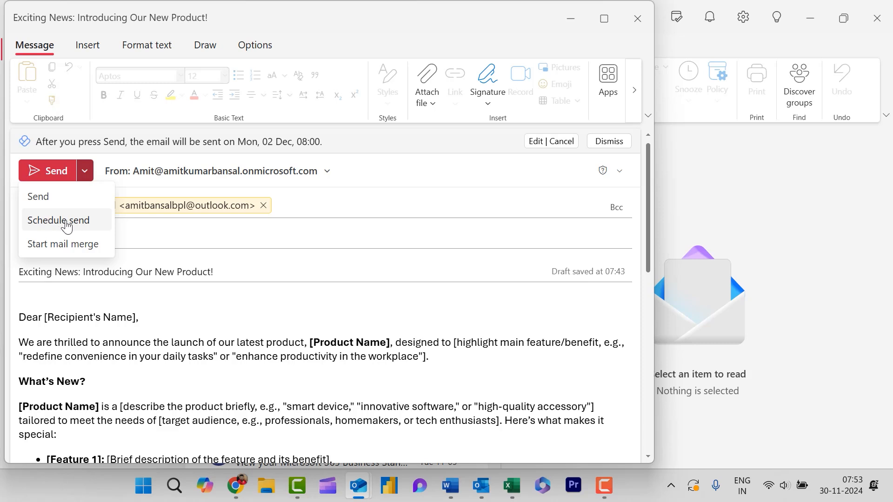
# Choose Schedule send to reach the launch email's scheduling dialog
pyautogui.click(58, 221)
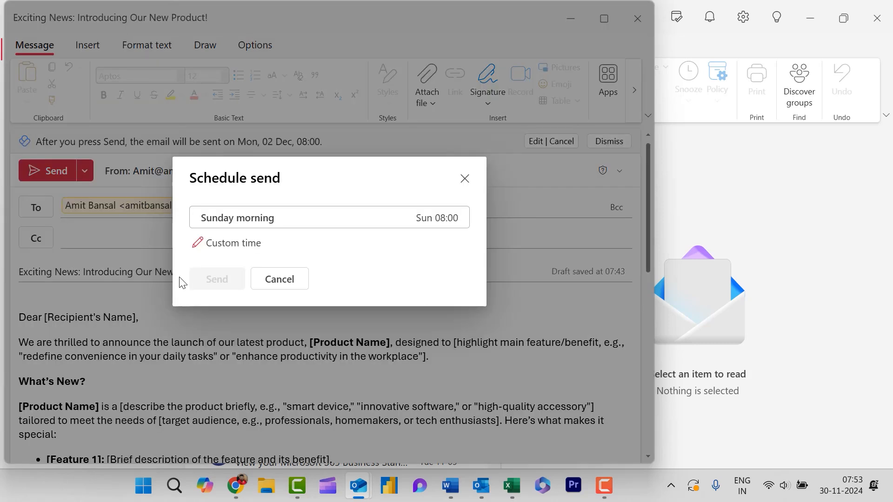
pyautogui.moveTo(400, 297)
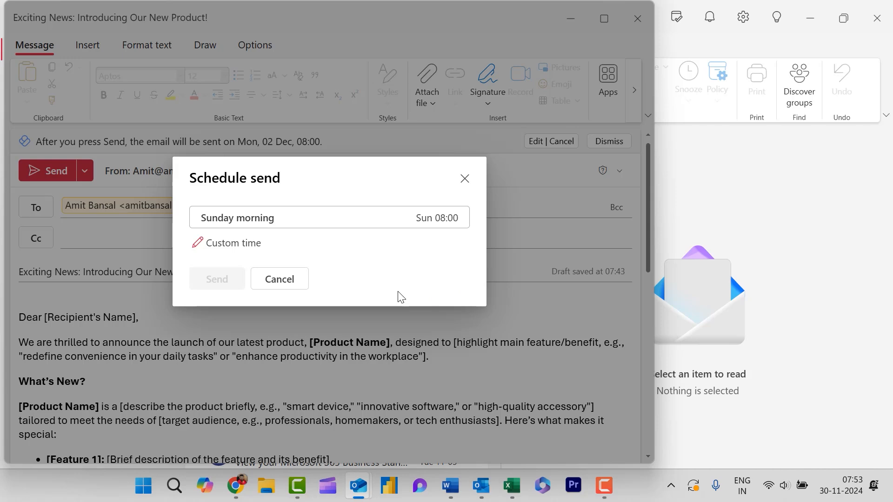
pyautogui.moveTo(329, 218)
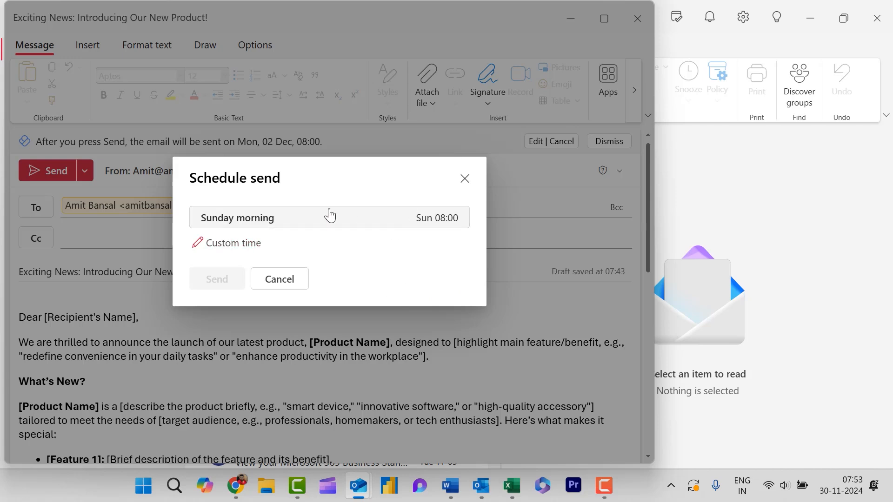
pyautogui.moveTo(406, 222)
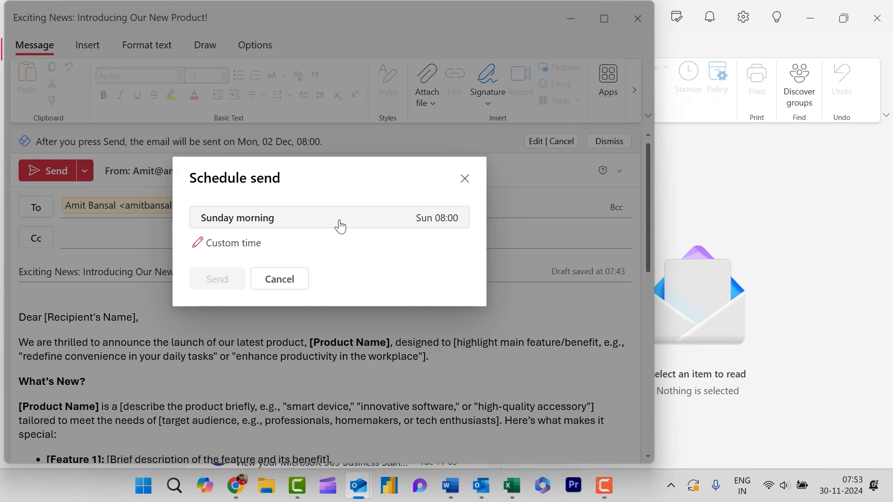
# Schedule a custom send for 3 December 2024 at a newly chosen time
pyautogui.click(232, 243)
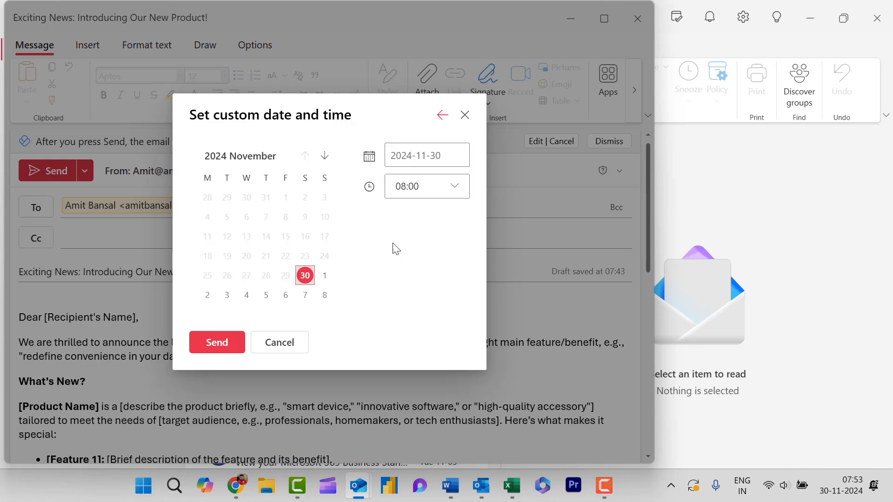
pyautogui.moveTo(380, 250)
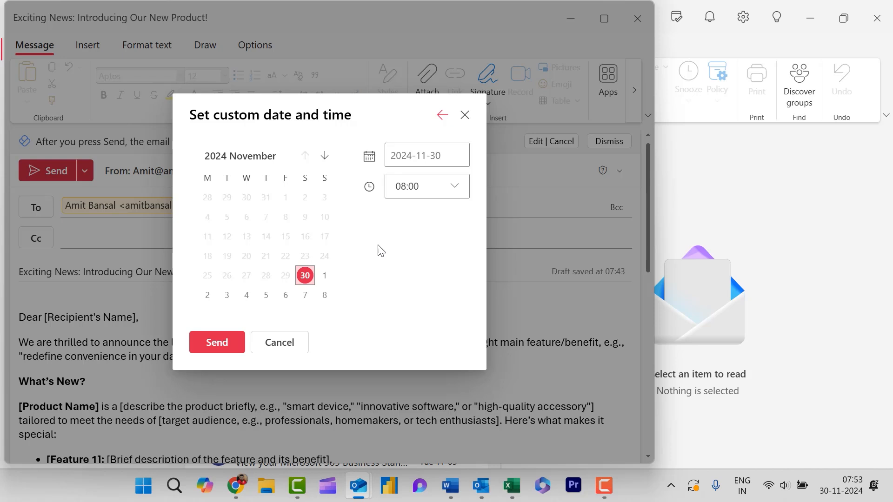
pyautogui.moveTo(226, 294)
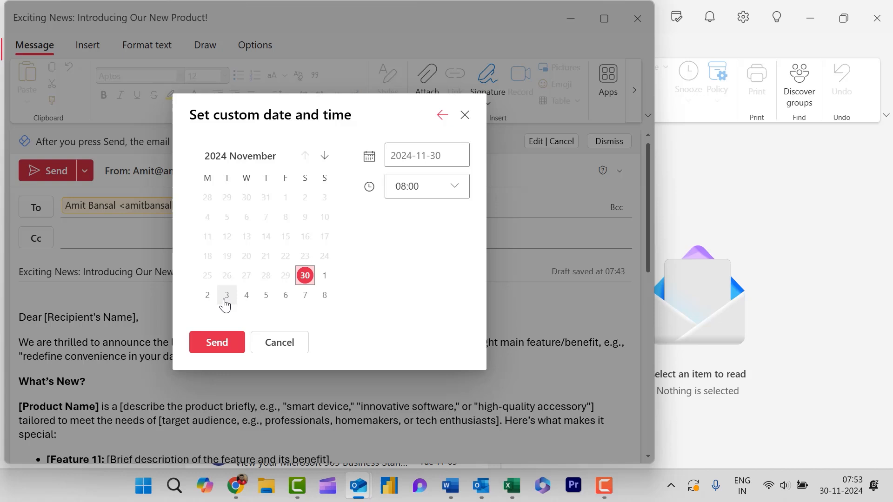
pyautogui.click(226, 294)
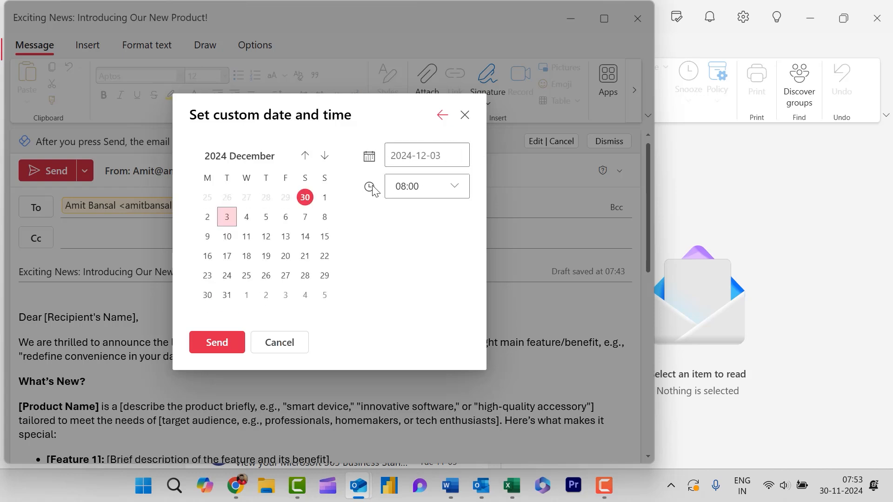
pyautogui.click(457, 186)
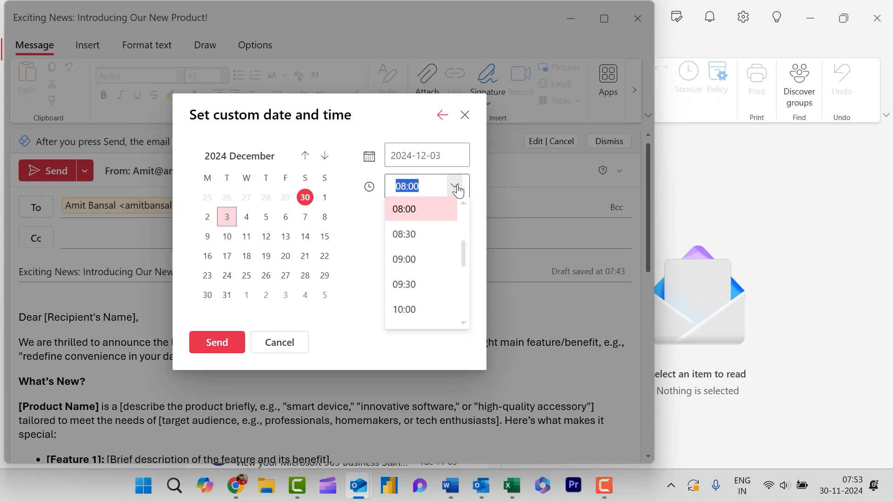
pyautogui.moveTo(439, 218)
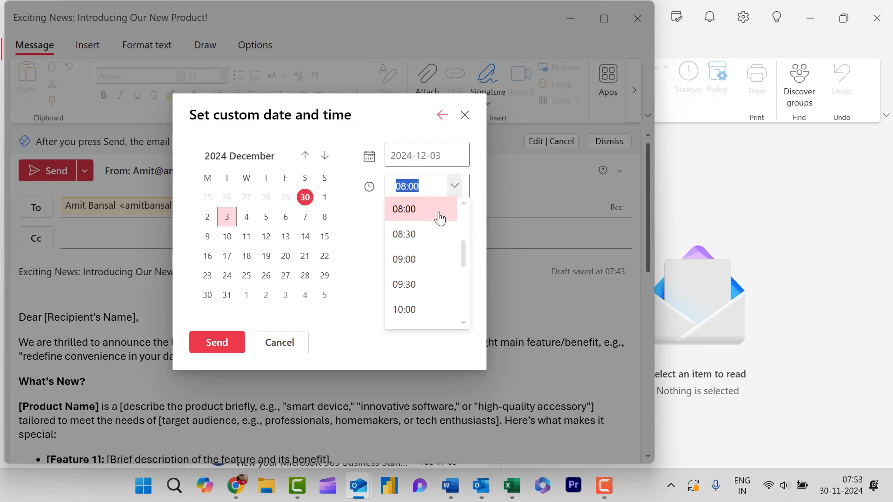
pyautogui.scroll(-3)
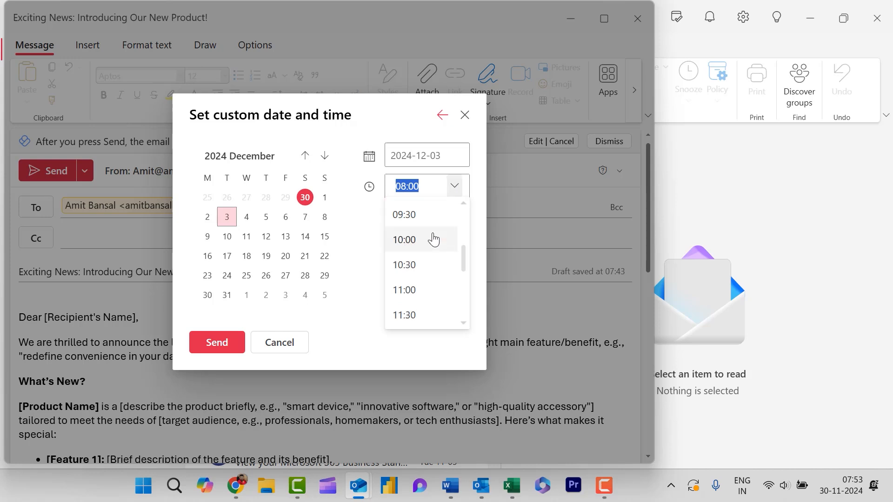
pyautogui.click(403, 290)
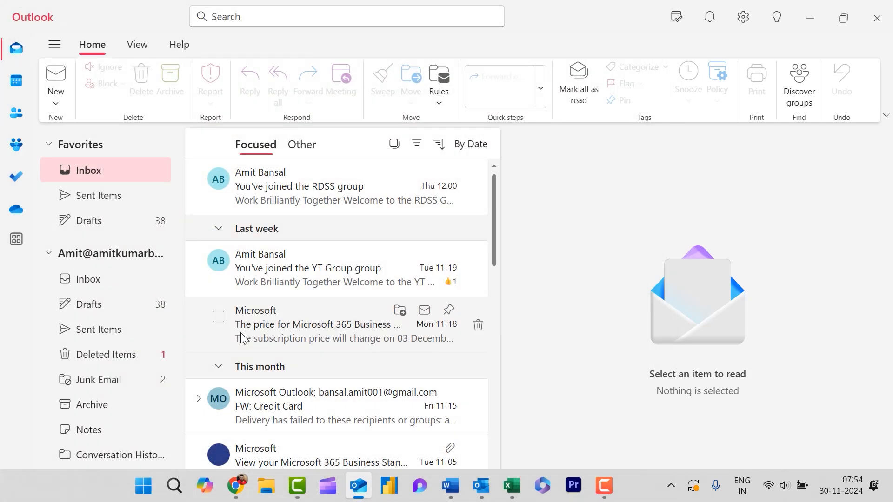
pyautogui.moveTo(452, 327)
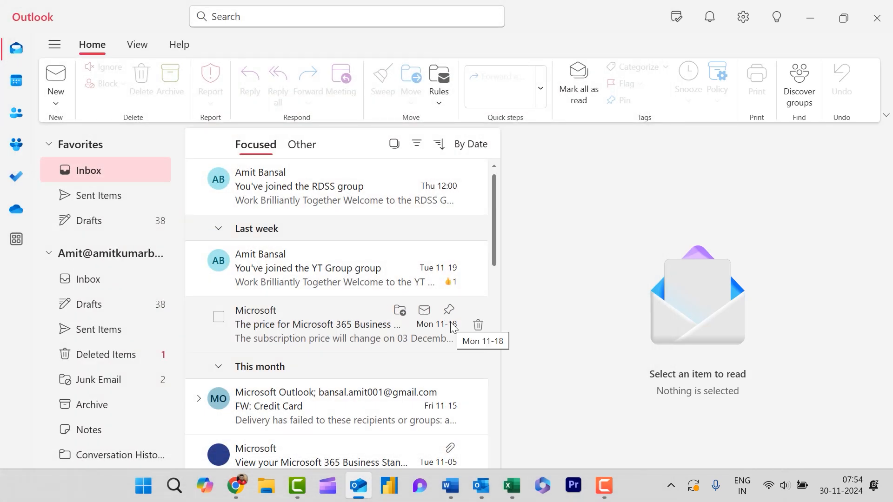
pyautogui.moveTo(100, 354)
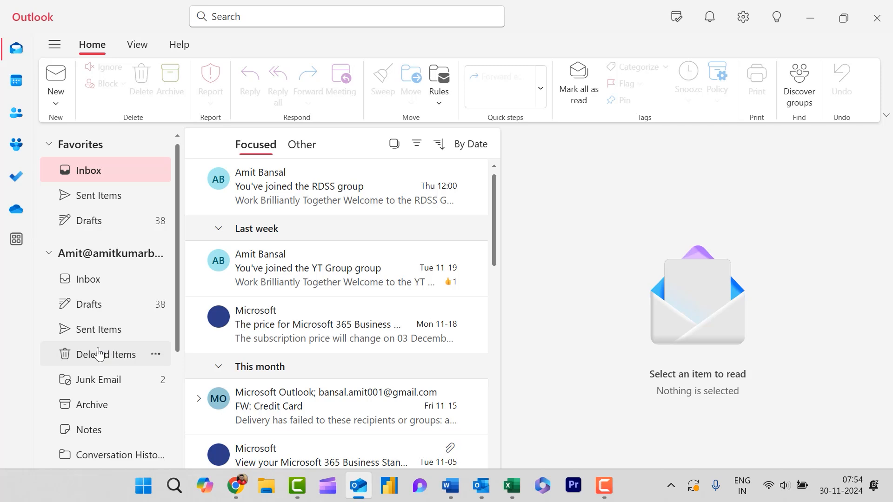
pyautogui.moveTo(94, 304)
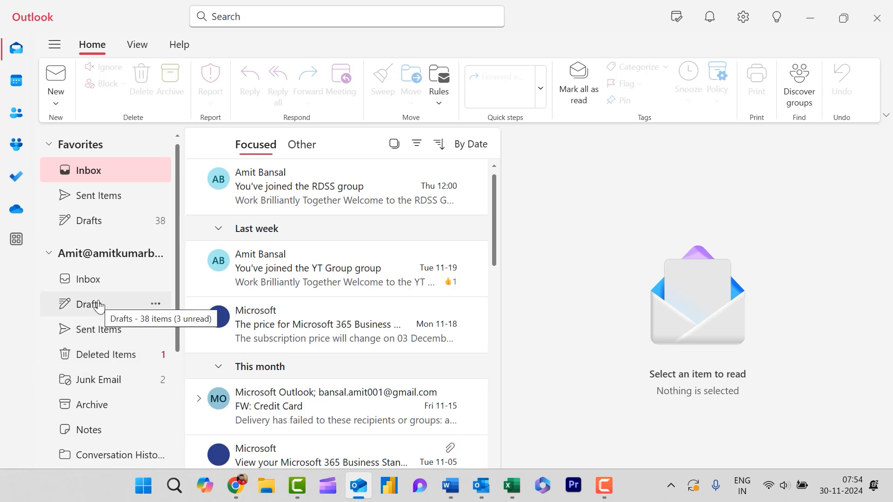
# Select the 07:54 'Exciting News' launch draft in the Drafts folder
pyautogui.click(89, 305)
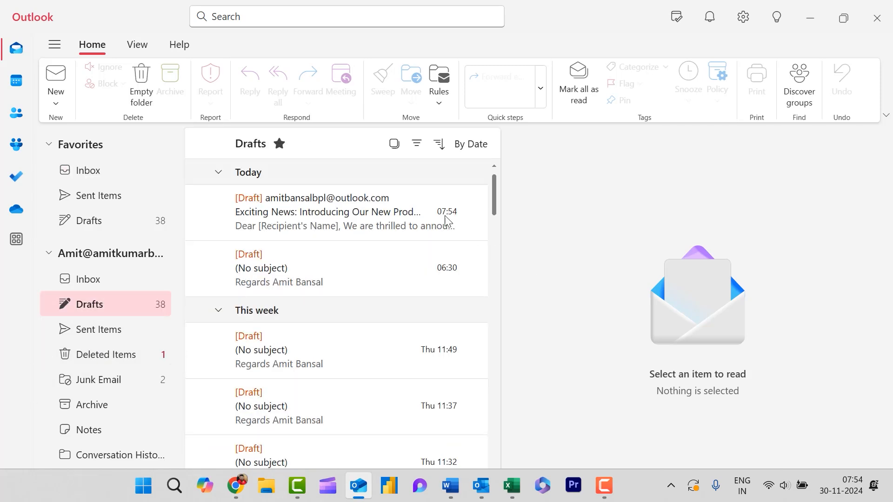
pyautogui.moveTo(350, 222)
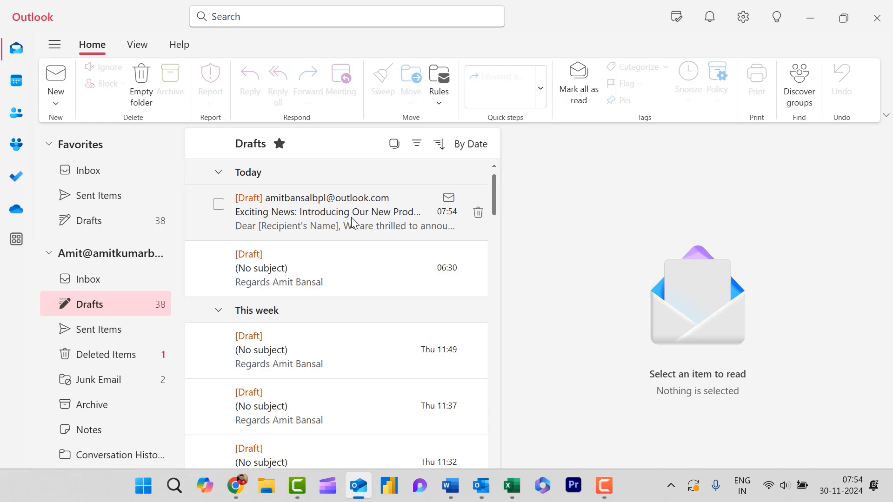
pyautogui.click(336, 212)
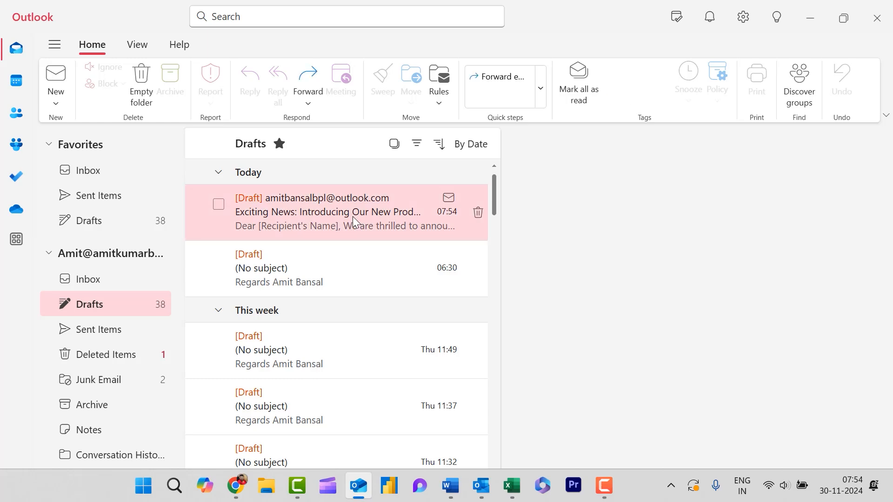
# Open the launch draft scheduled for Tue 12-03 at 11:00 in its own window
pyautogui.doubleClick(327, 211)
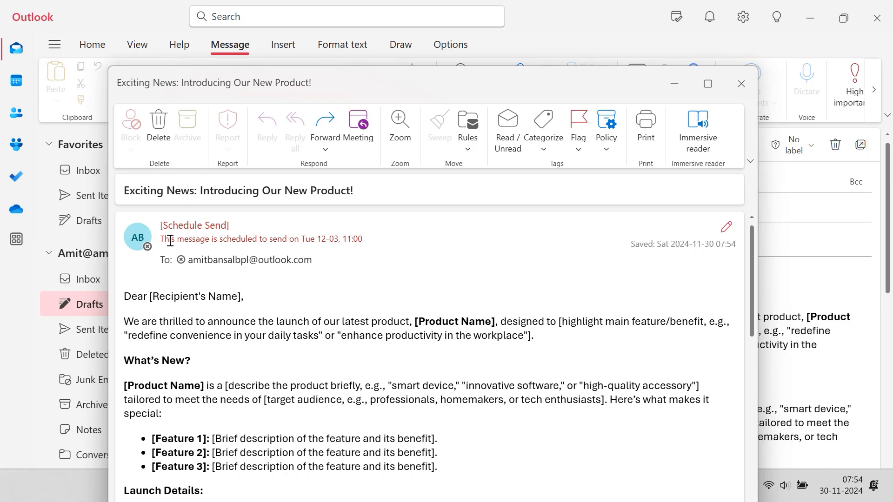
pyautogui.moveTo(267, 239)
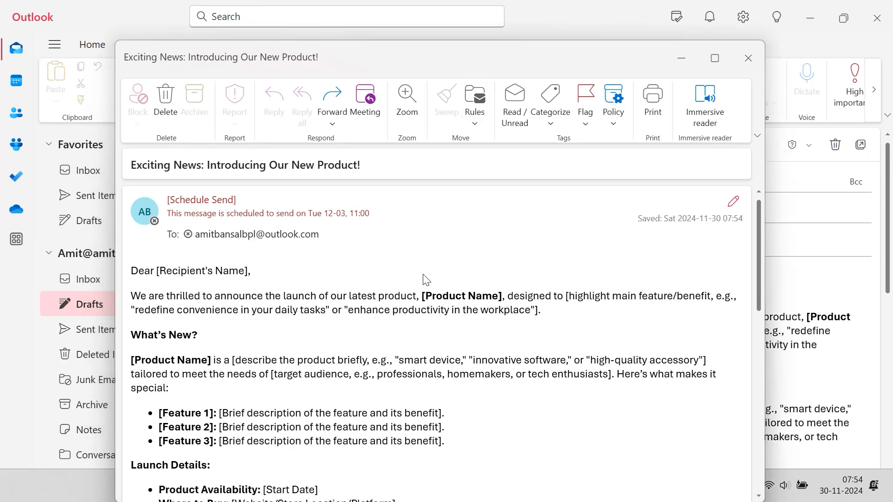
pyautogui.moveTo(733, 202)
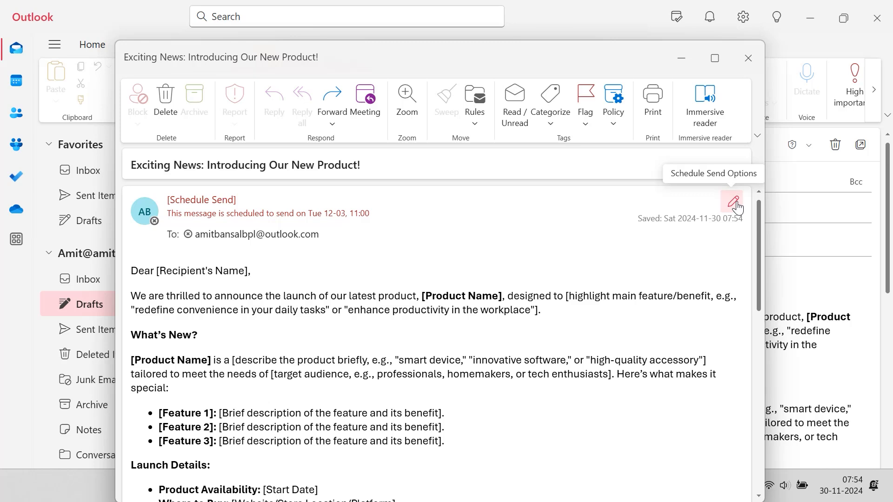
# Show the Schedule Send Options offering Modify Email or Send Now
pyautogui.click(732, 200)
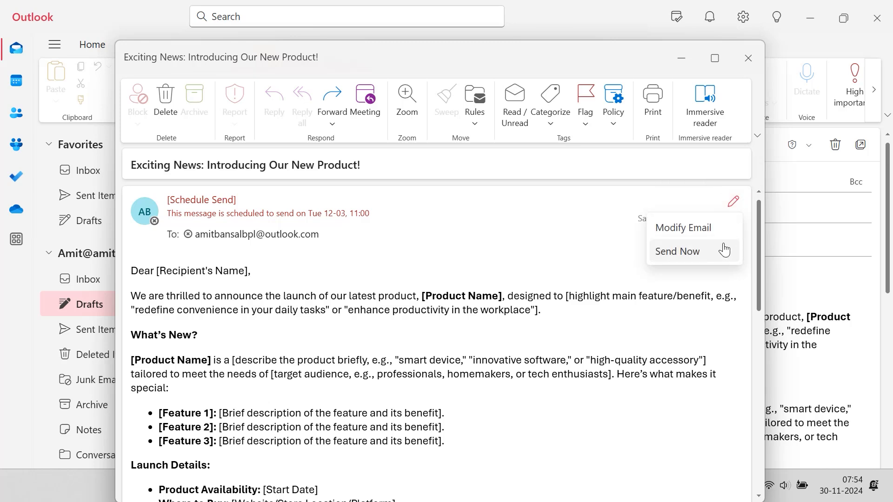
pyautogui.moveTo(716, 249)
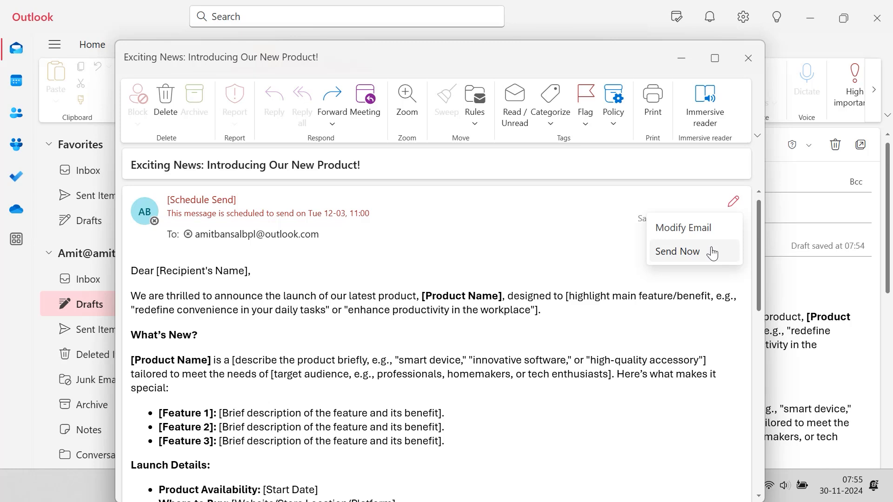
pyautogui.moveTo(683, 227)
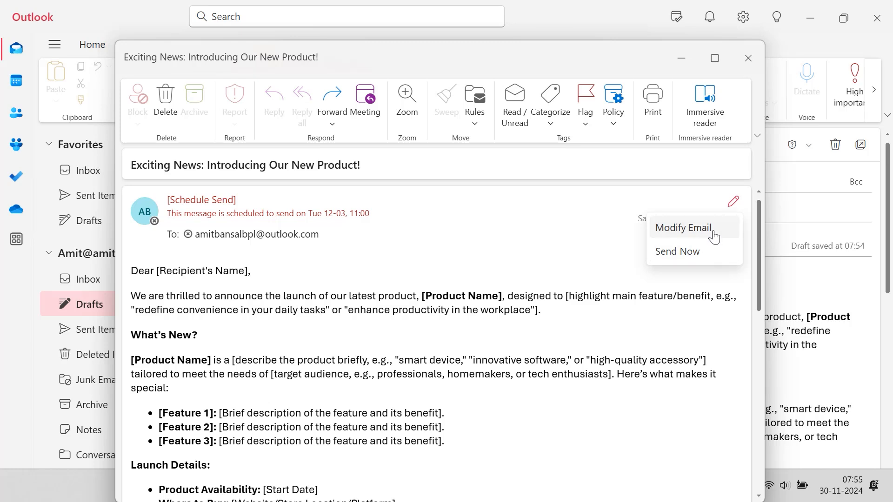
# Modify the scheduled email, review its body and bring up the Send dropdown
pyautogui.click(683, 227)
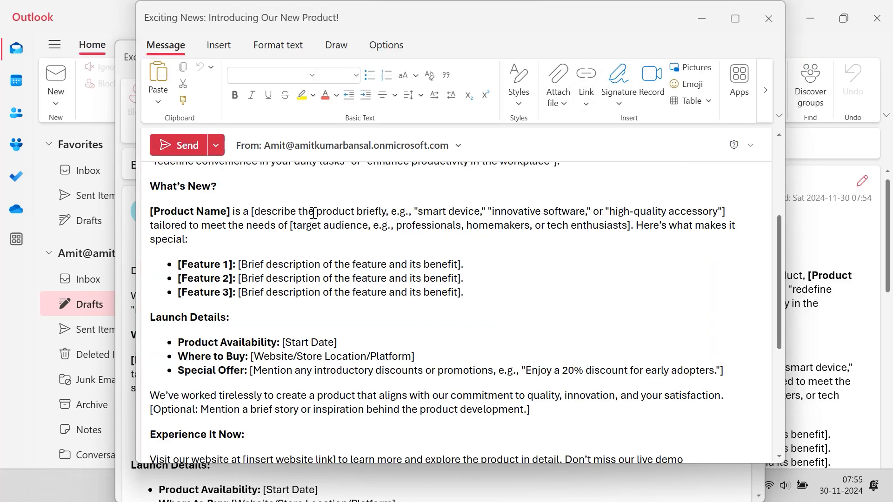
pyautogui.scroll(3)
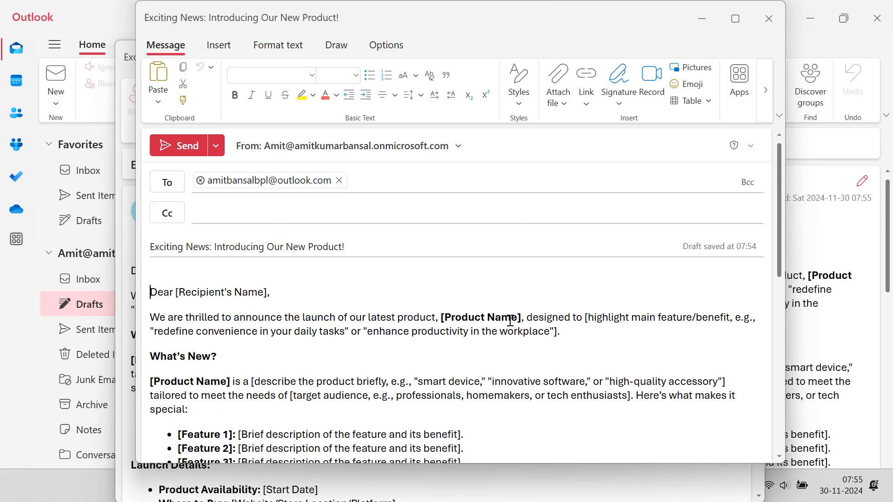
pyautogui.scroll(-3)
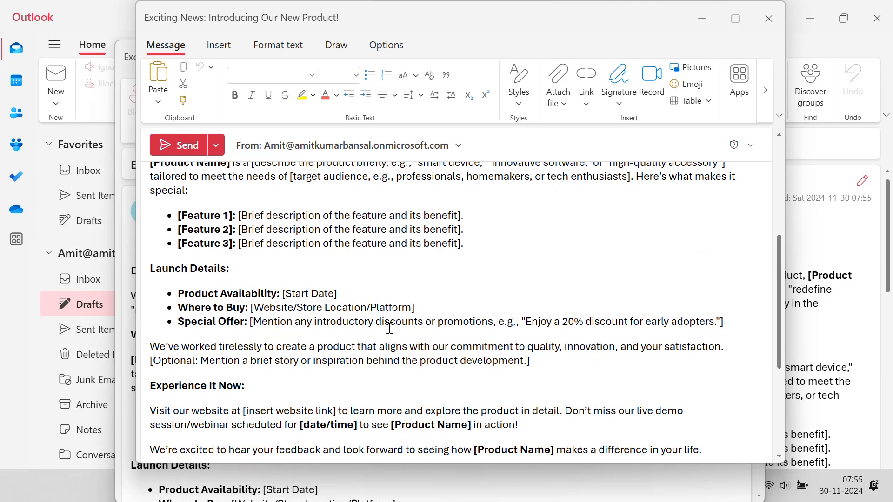
pyautogui.scroll(3)
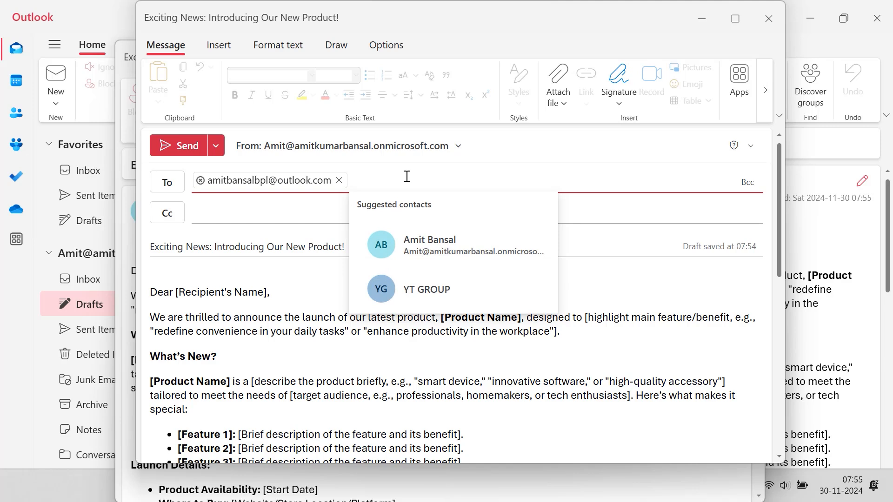
pyautogui.moveTo(468, 239)
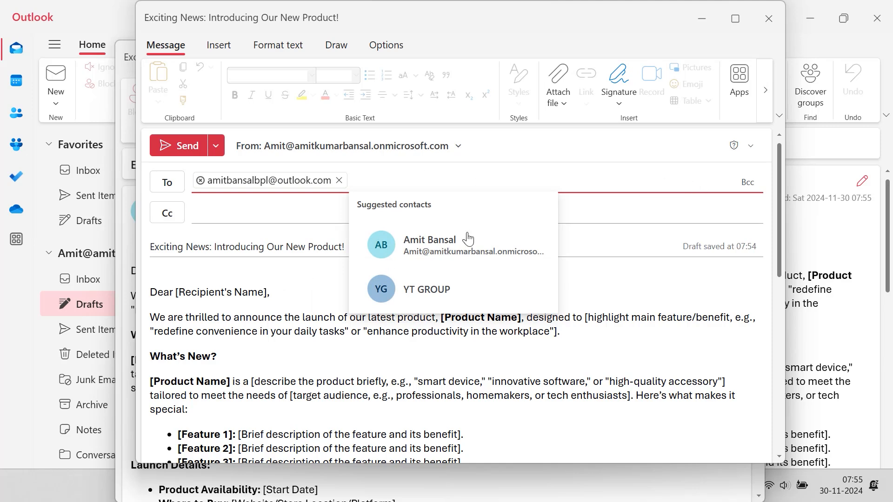
pyautogui.click(582, 348)
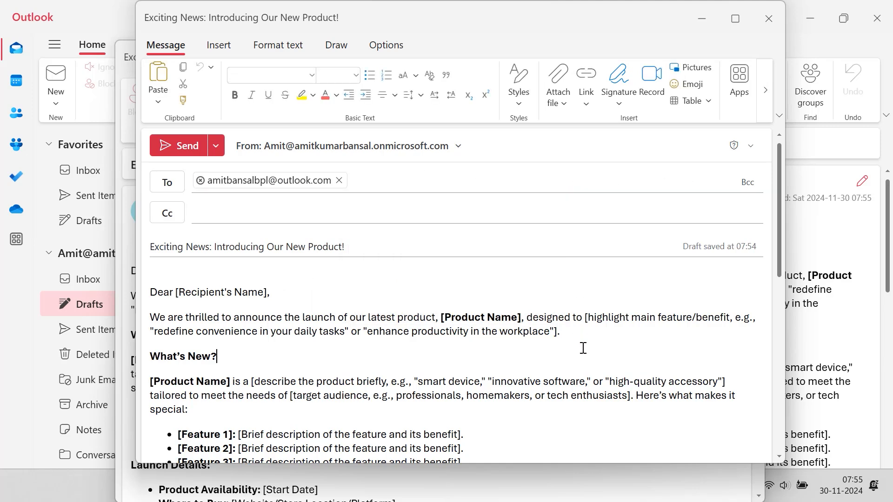
pyautogui.click(215, 146)
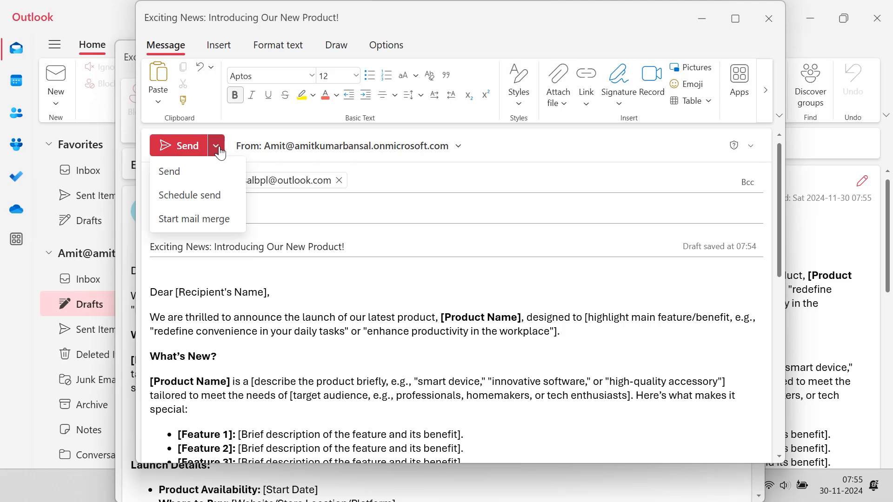
pyautogui.moveTo(190, 195)
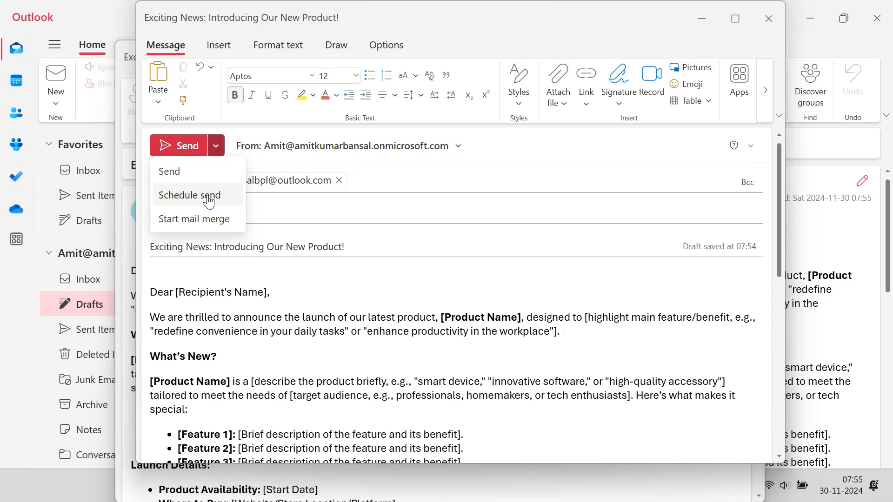
# Schedule send for Wed 12-04 at 08:00 and reopen the draft to verify
pyautogui.click(188, 195)
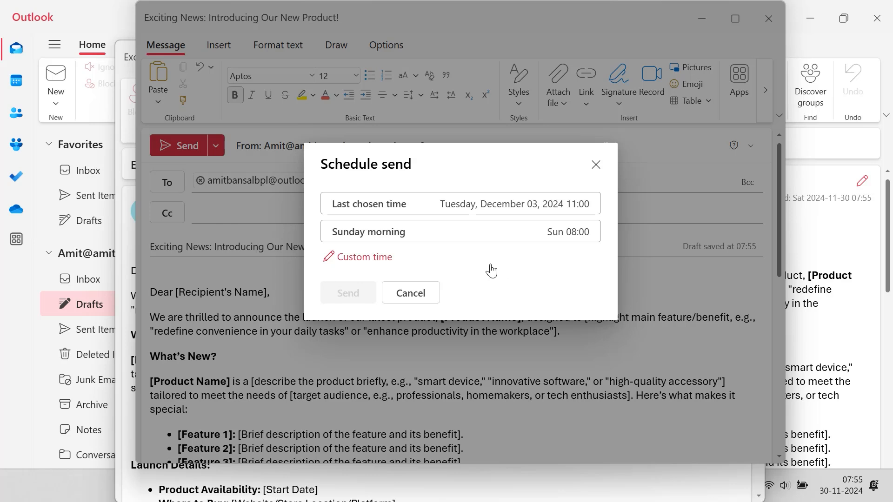
pyautogui.moveTo(425, 231)
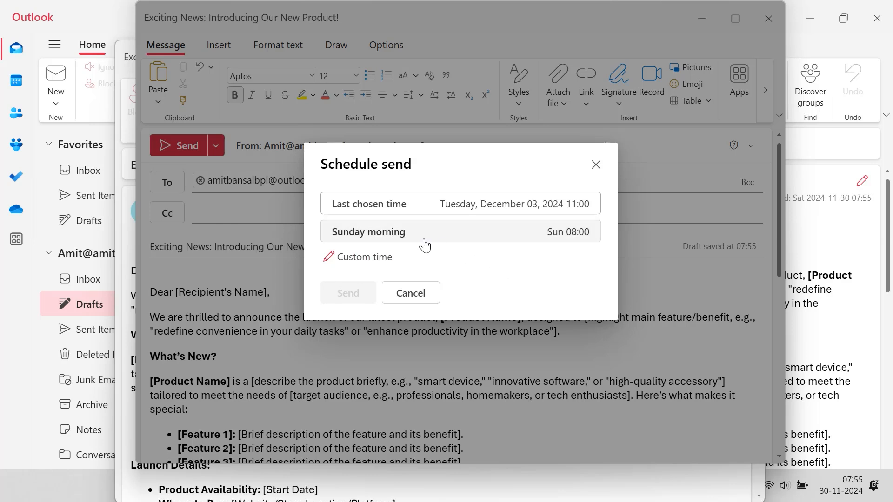
pyautogui.moveTo(363, 256)
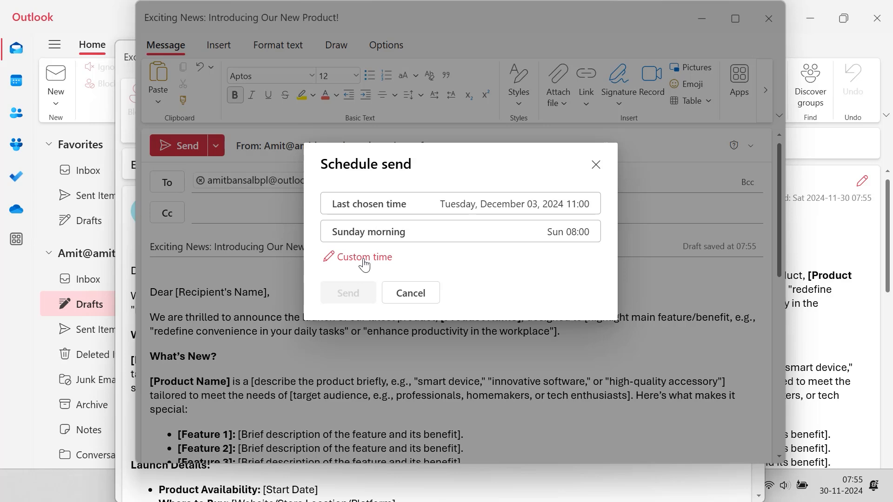
pyautogui.click(365, 256)
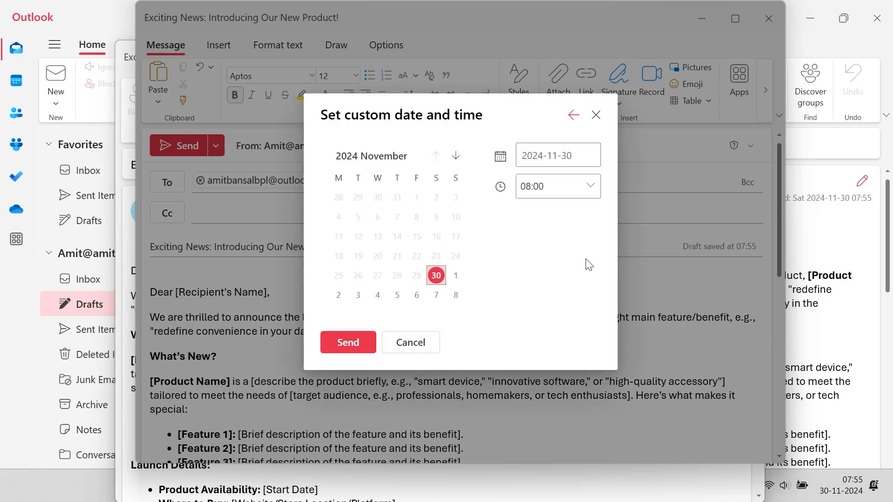
pyautogui.moveTo(377, 295)
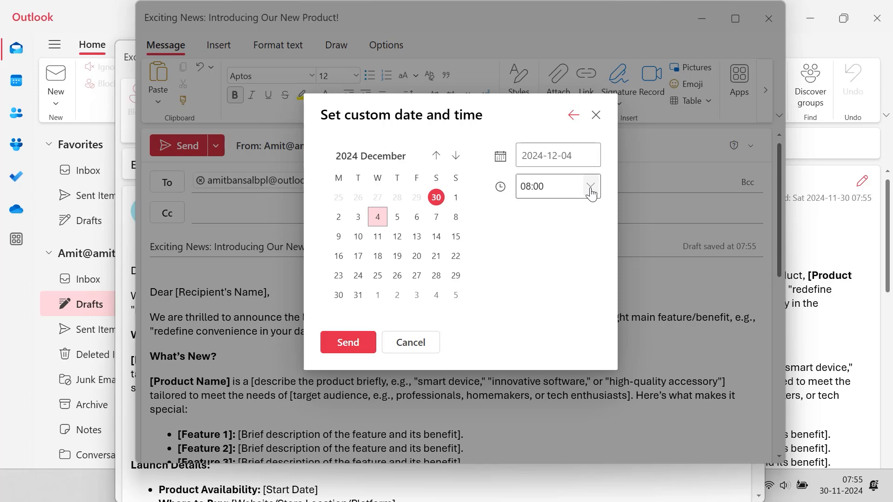
pyautogui.click(347, 343)
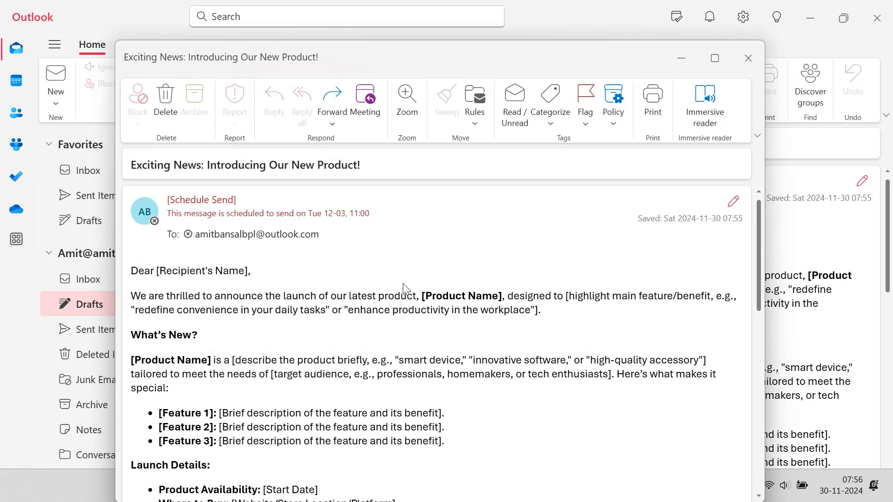
pyautogui.click(747, 58)
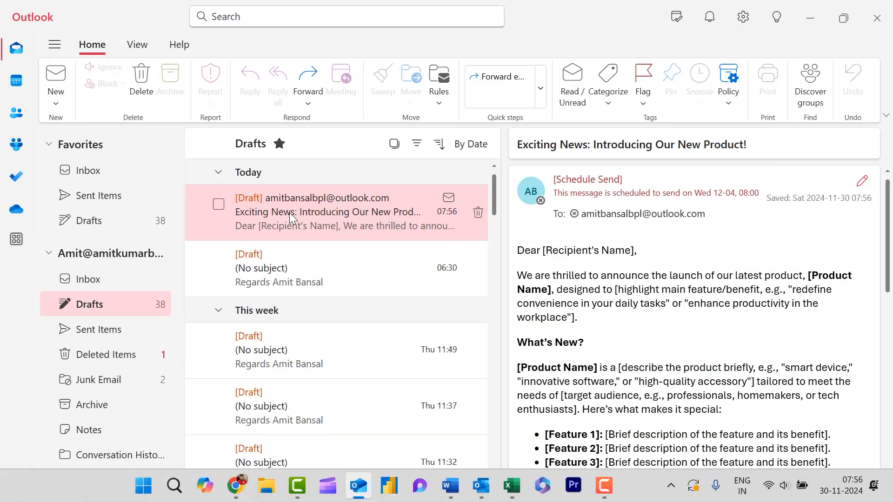
pyautogui.doubleClick(314, 212)
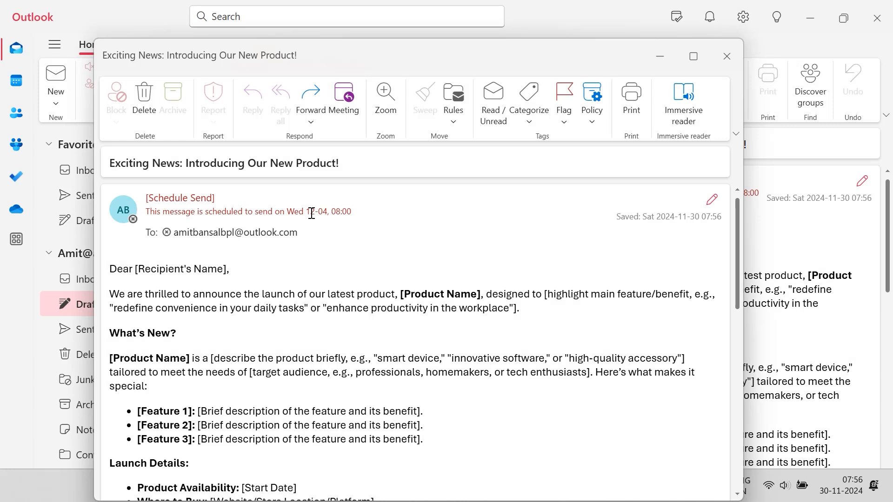